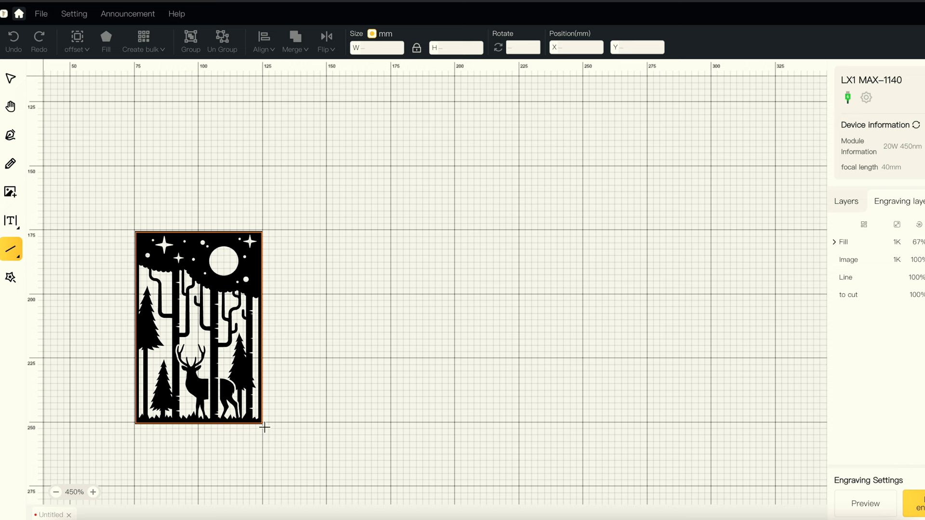
Select the drawn 49.63 × 75.37 mm frame so it lists as rectangle 1 with Line settings
click(199, 331)
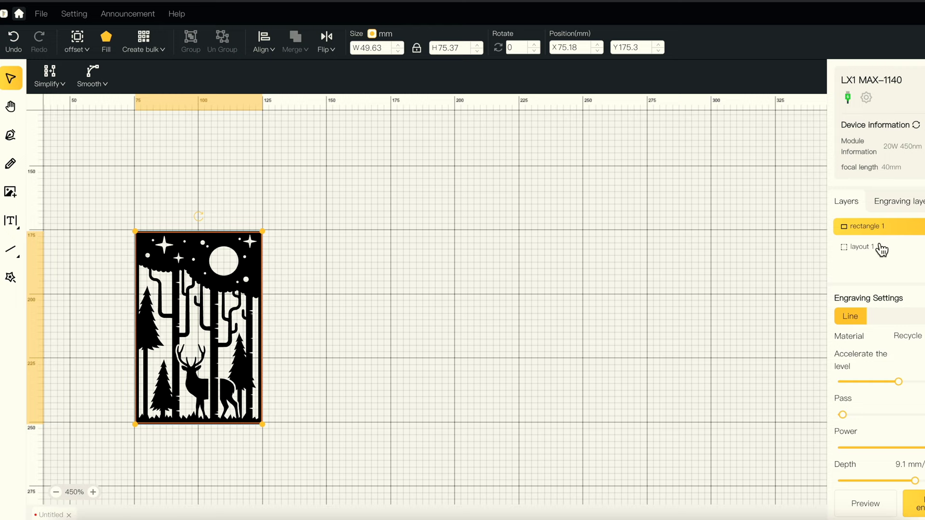